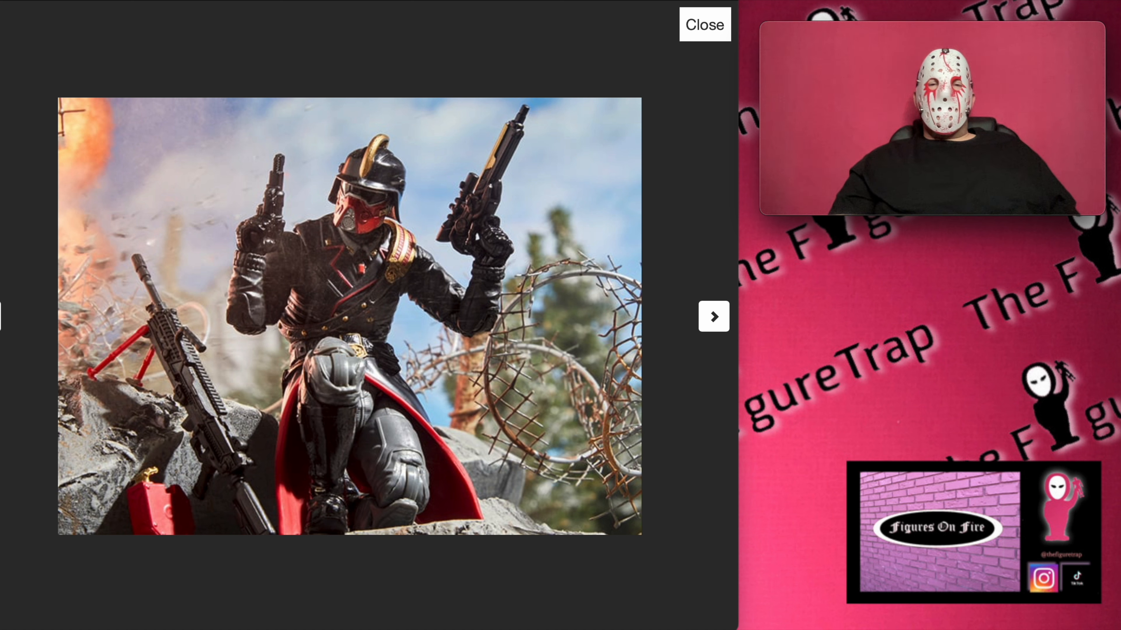
mouse_move(704, 302)
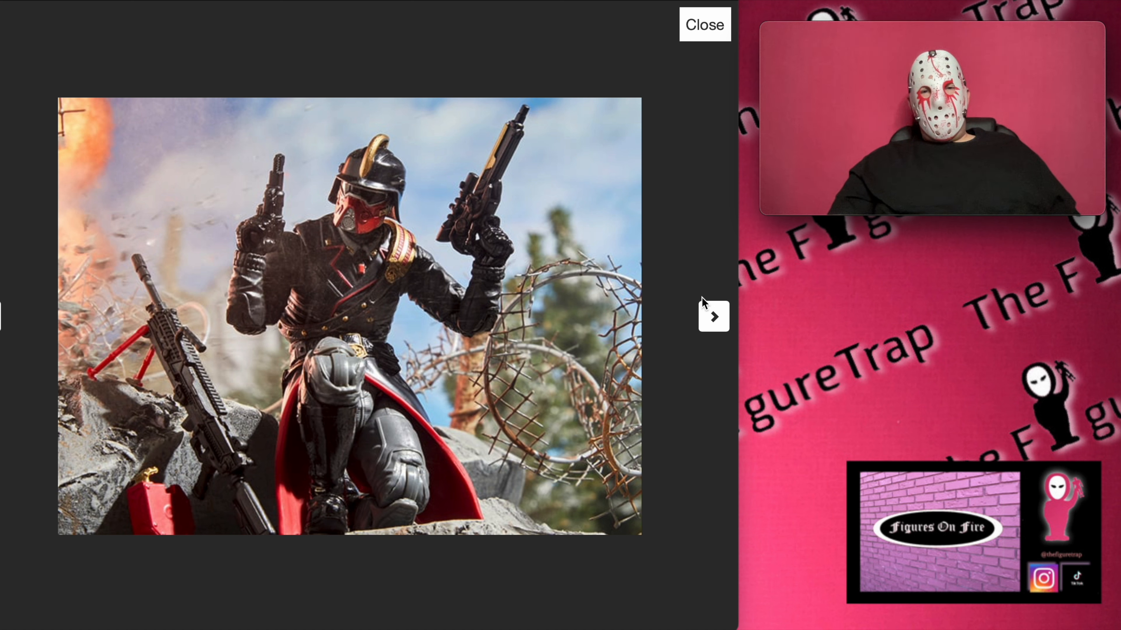
Step: Advance through seven Iron Grenadier gallery photos, reaching the helmet-flying-off shot
click(713, 316)
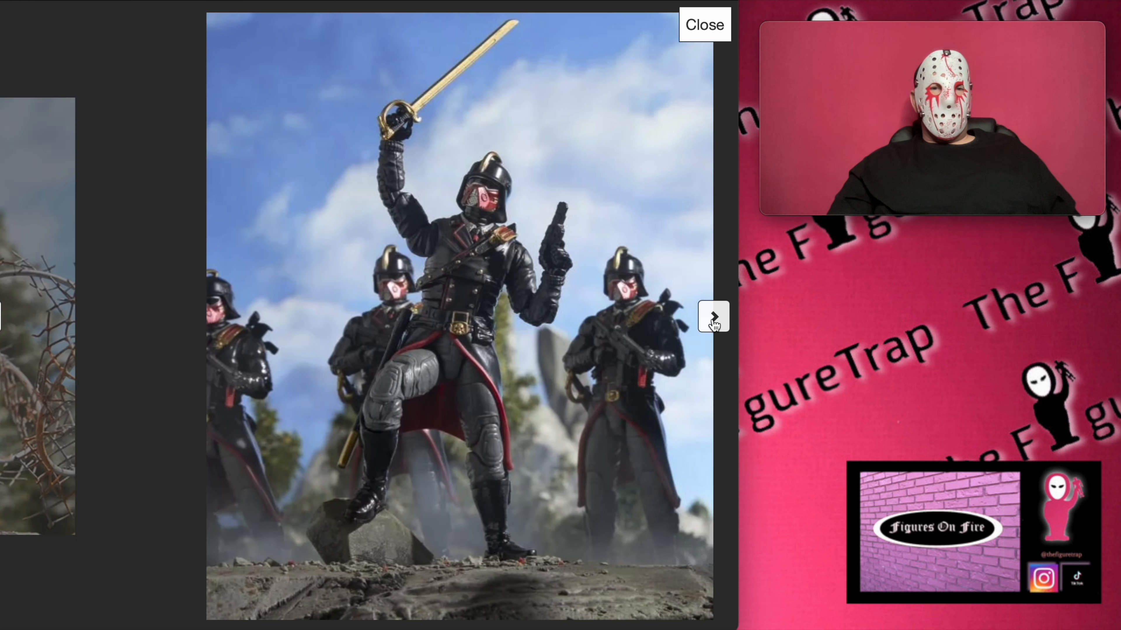
click(713, 318)
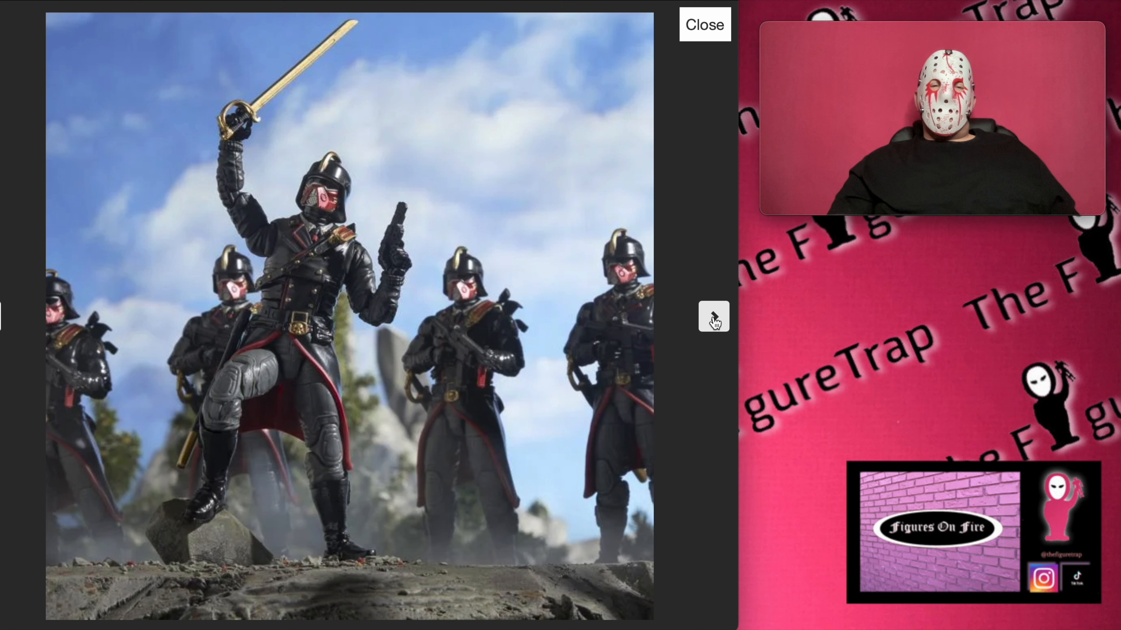
click(713, 318)
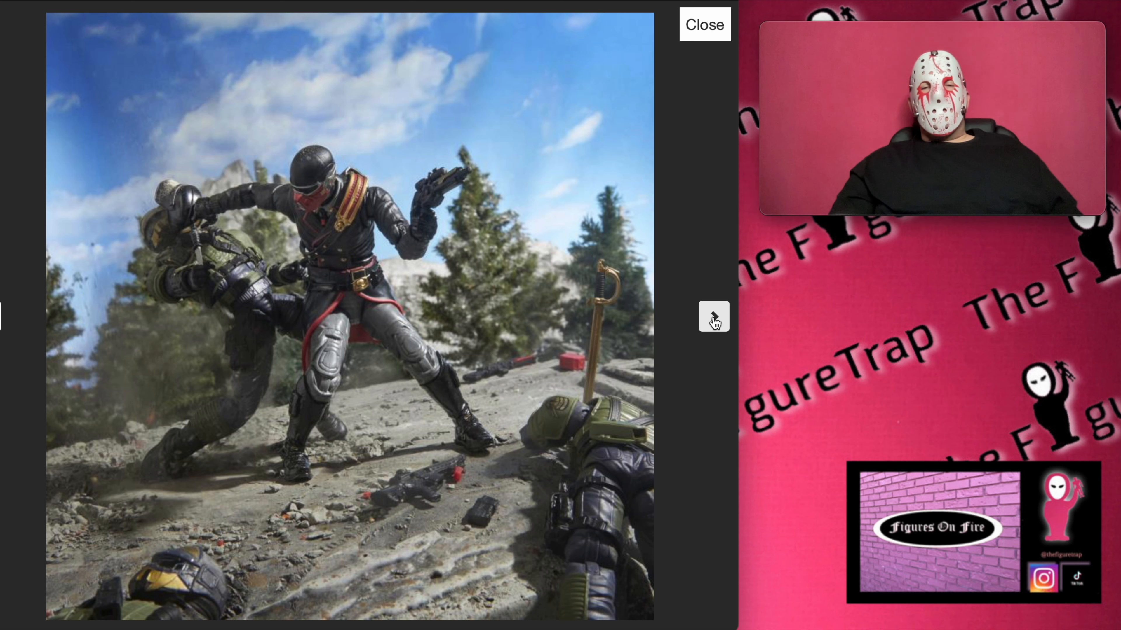
click(712, 317)
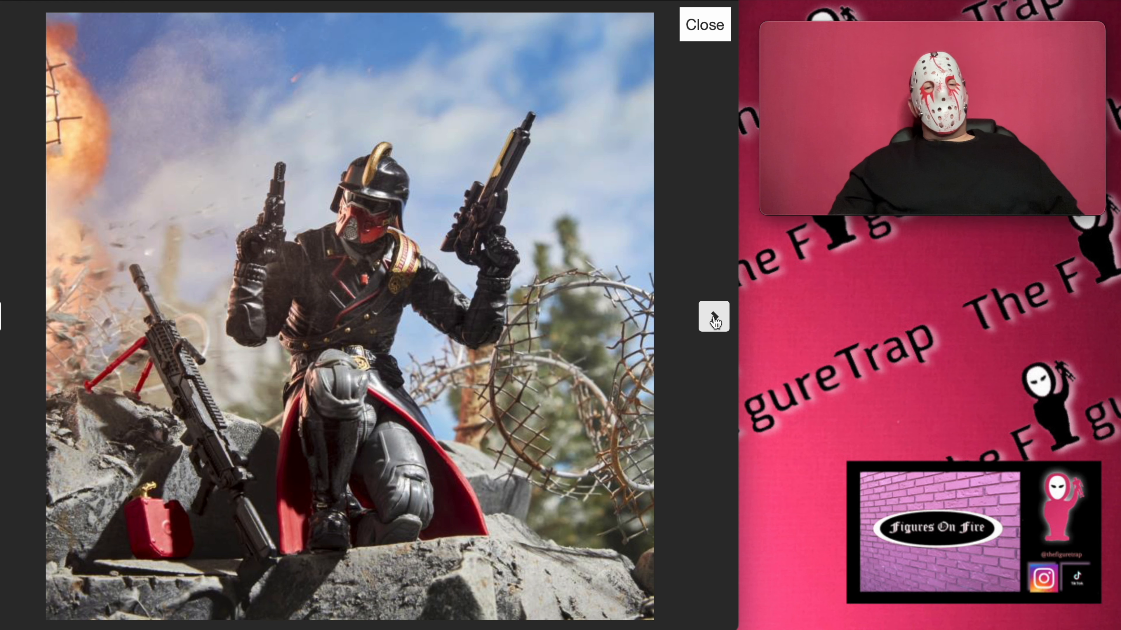
click(713, 319)
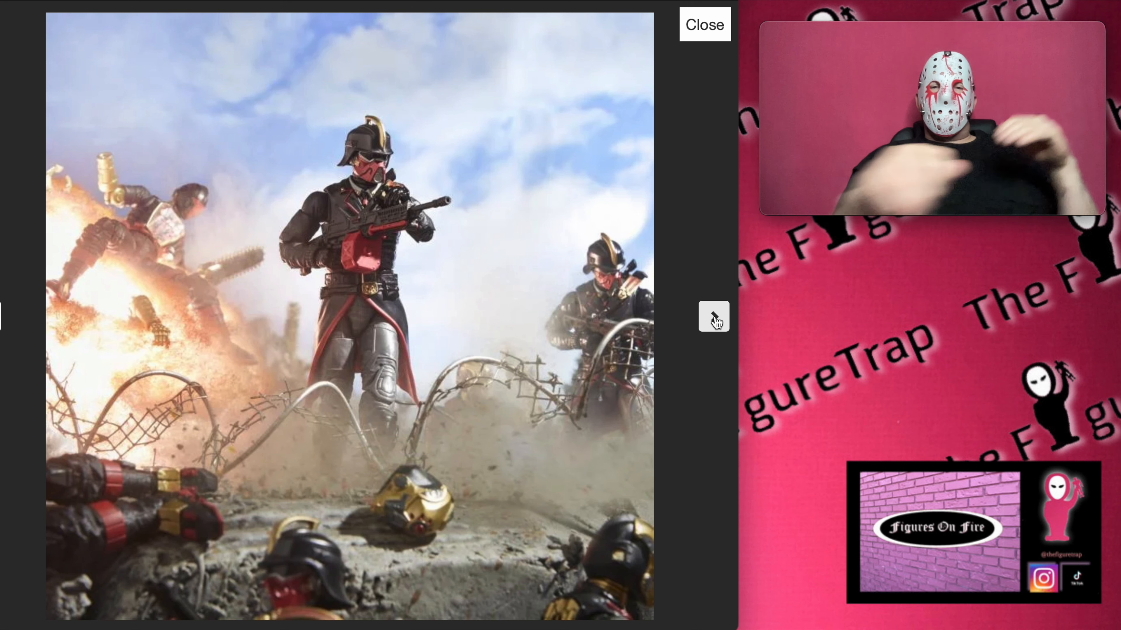
click(712, 318)
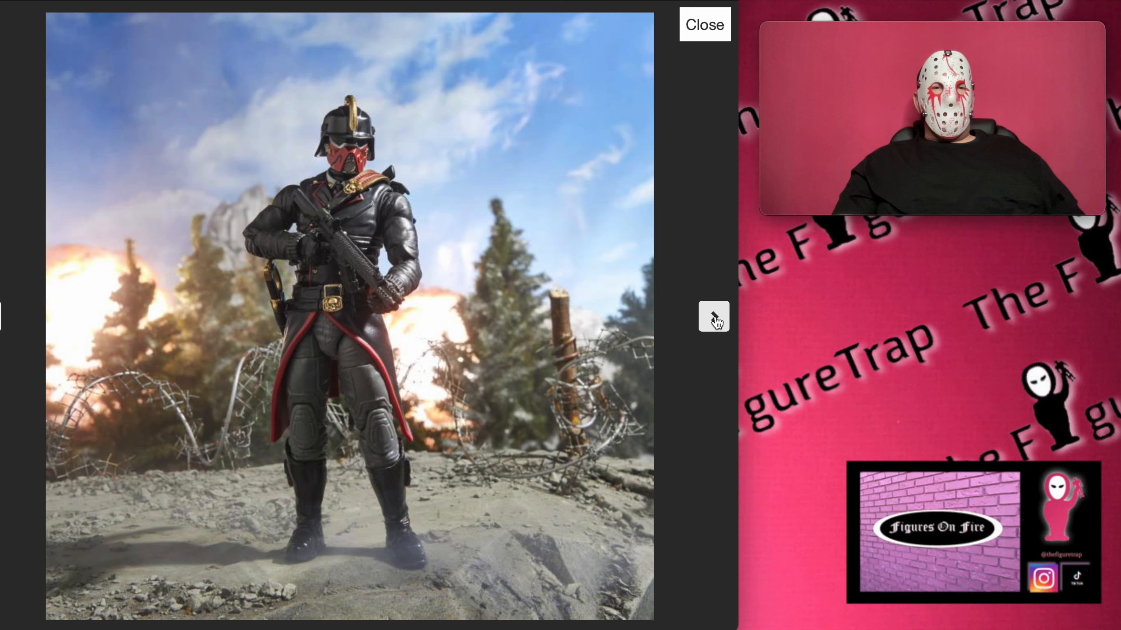
click(712, 317)
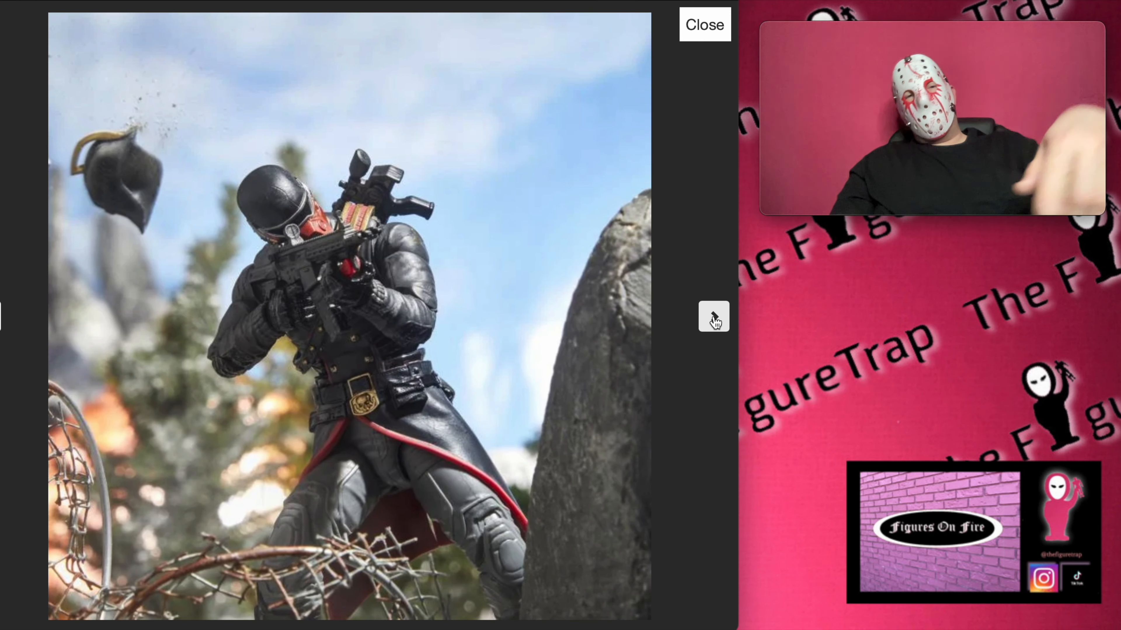
Step: View the remaining Iron Grenadier photos — accessories, packaging front and back — then leave the gallery
click(713, 318)
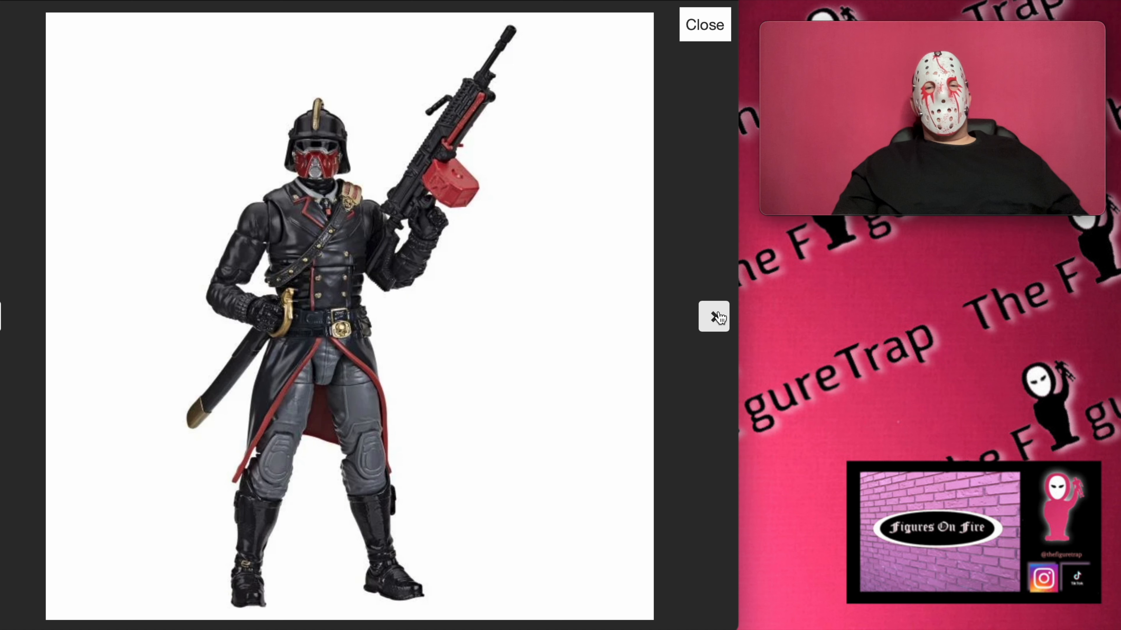
click(714, 317)
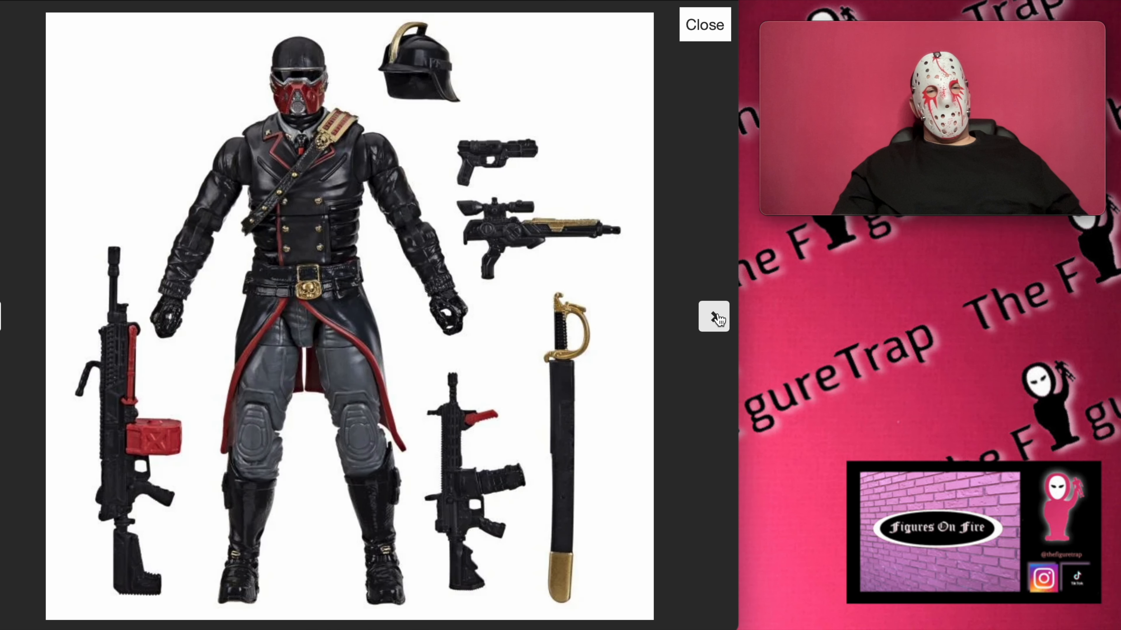
click(714, 318)
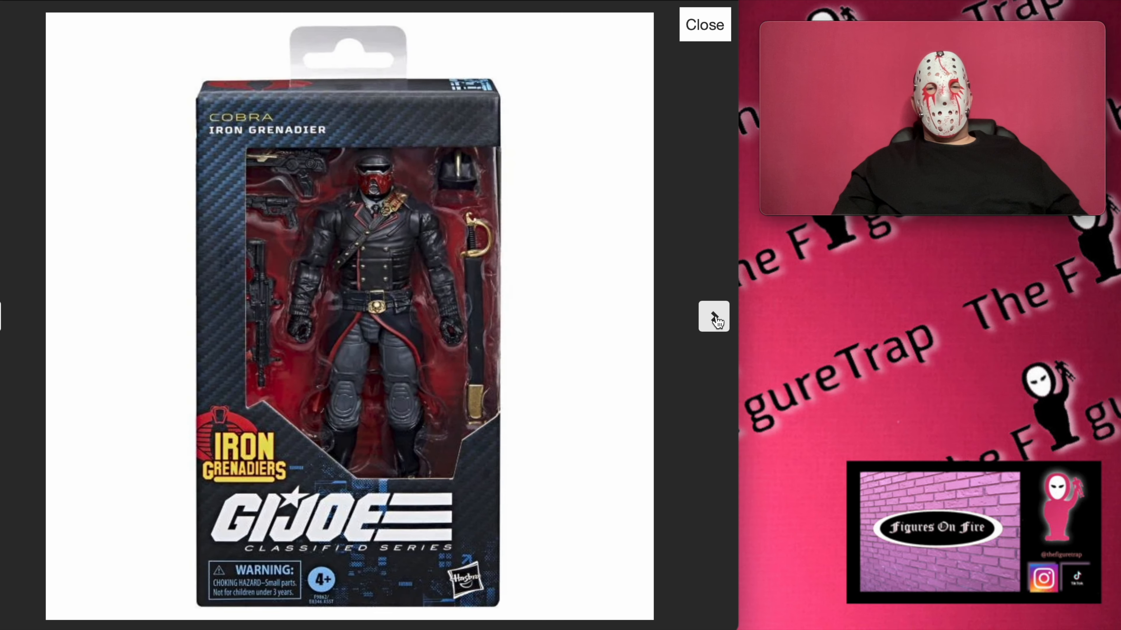
click(712, 318)
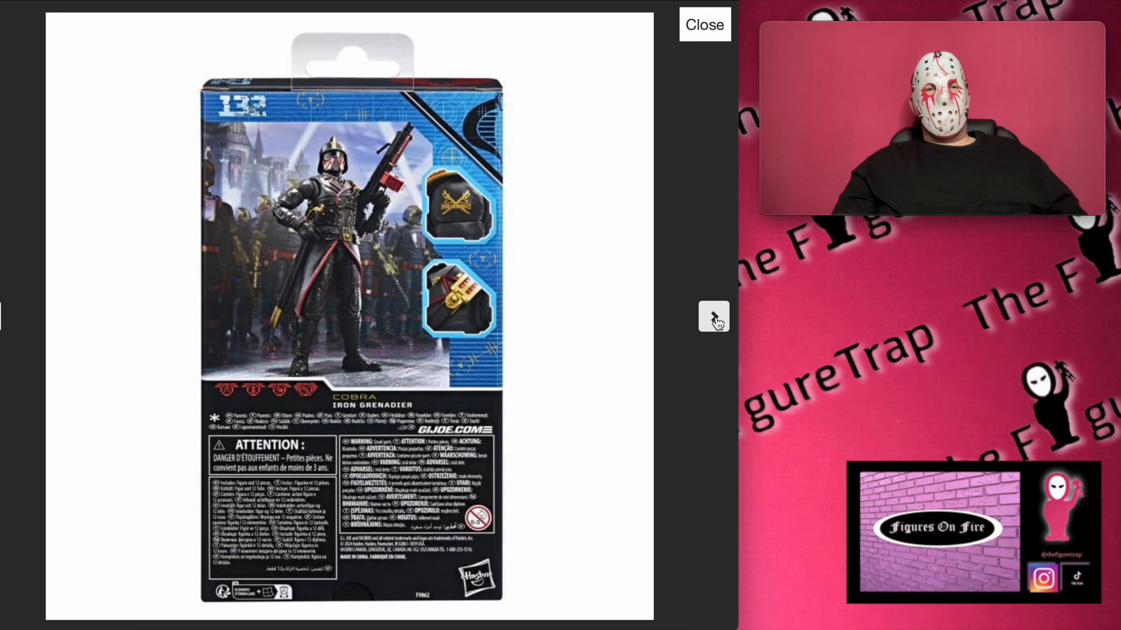
click(713, 316)
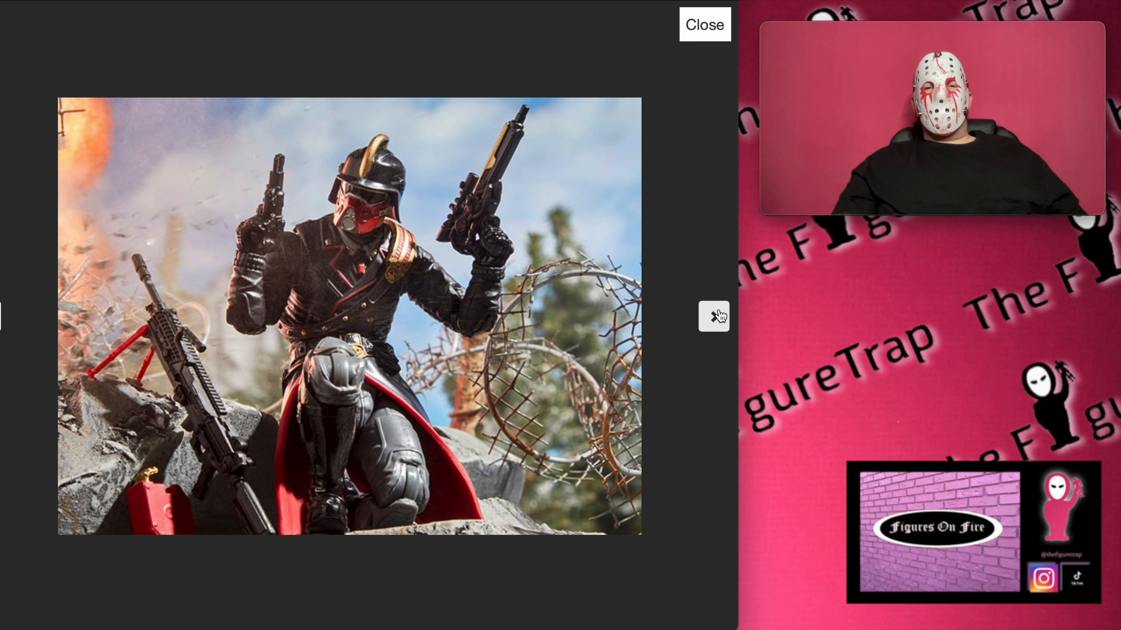
click(703, 24)
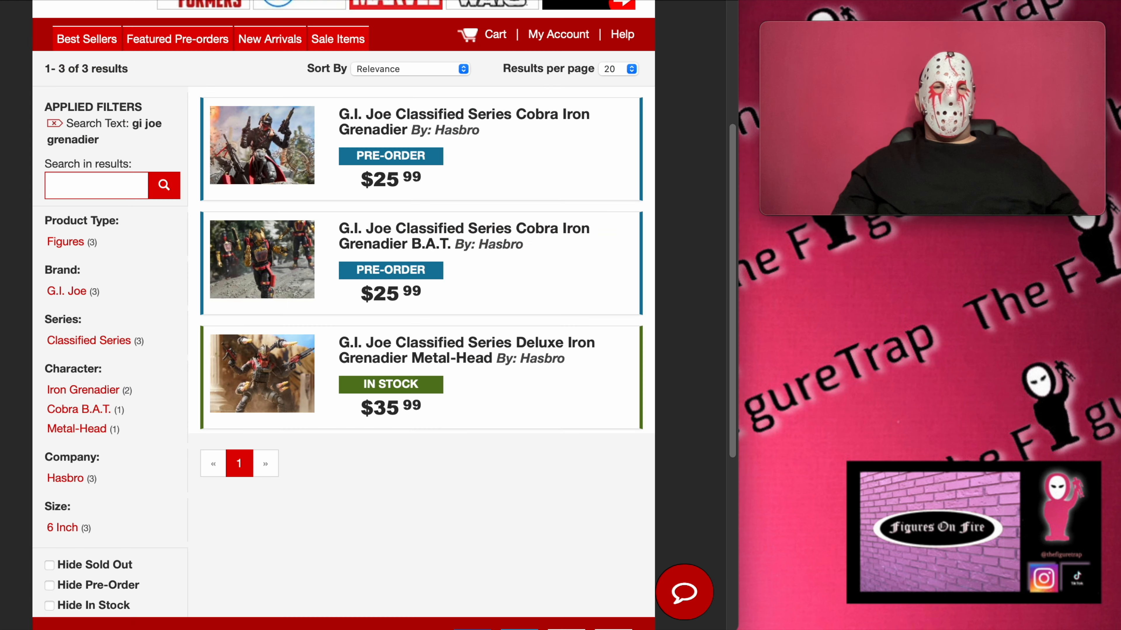
Step: Go to the Cobra Iron Grenadier B.A.T. product page and enlarge its first photo
click(463, 236)
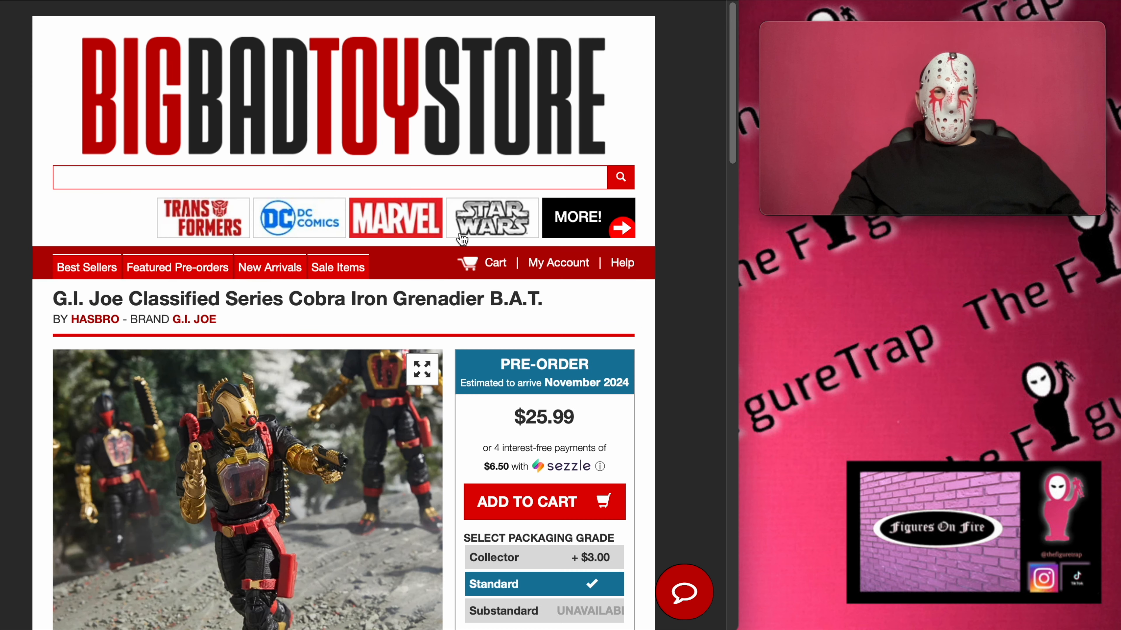
click(423, 370)
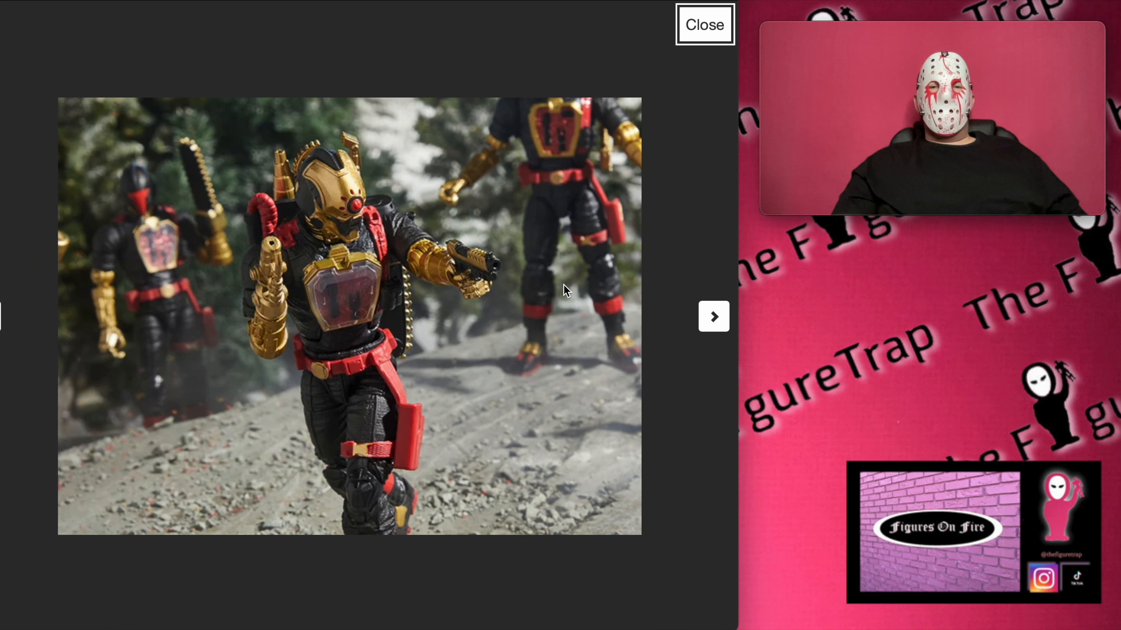
mouse_move(713, 315)
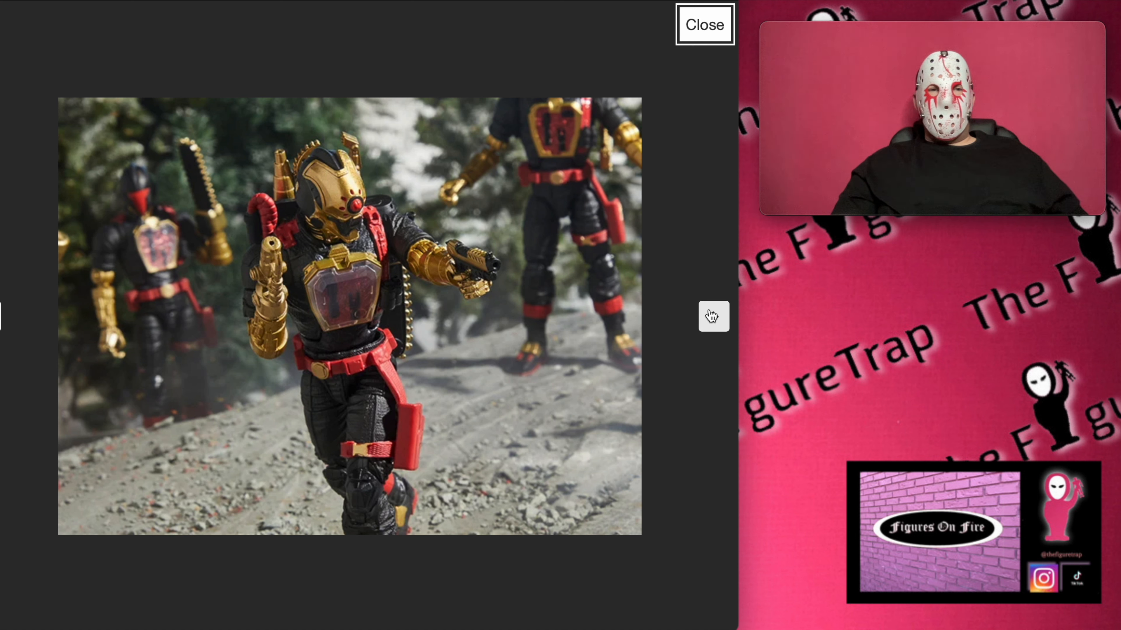
mouse_move(178, 201)
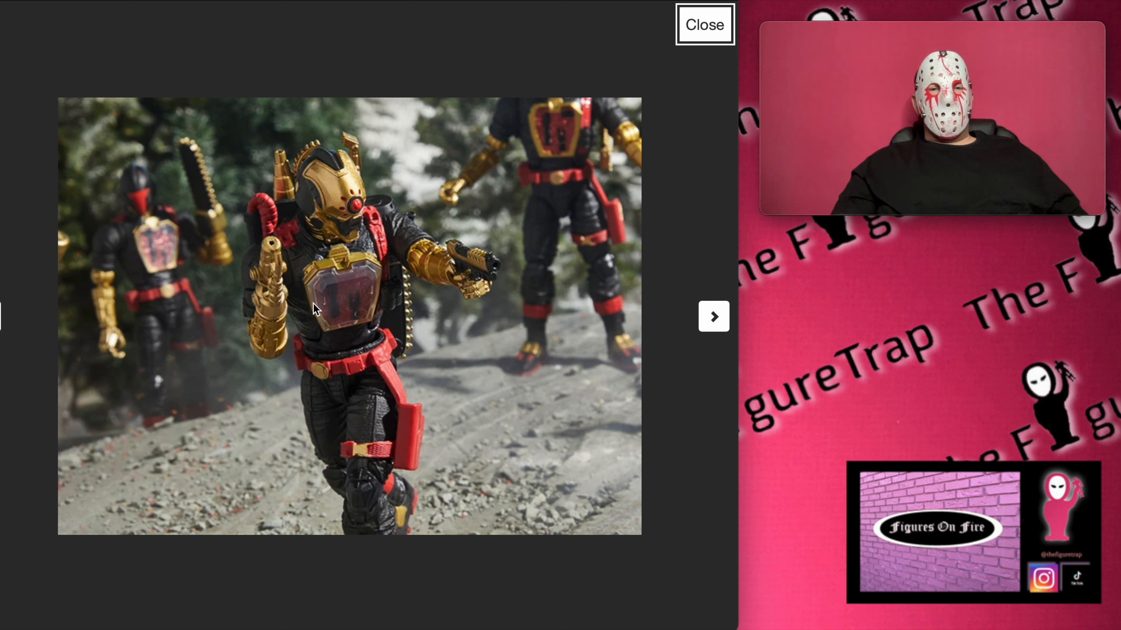
mouse_move(713, 315)
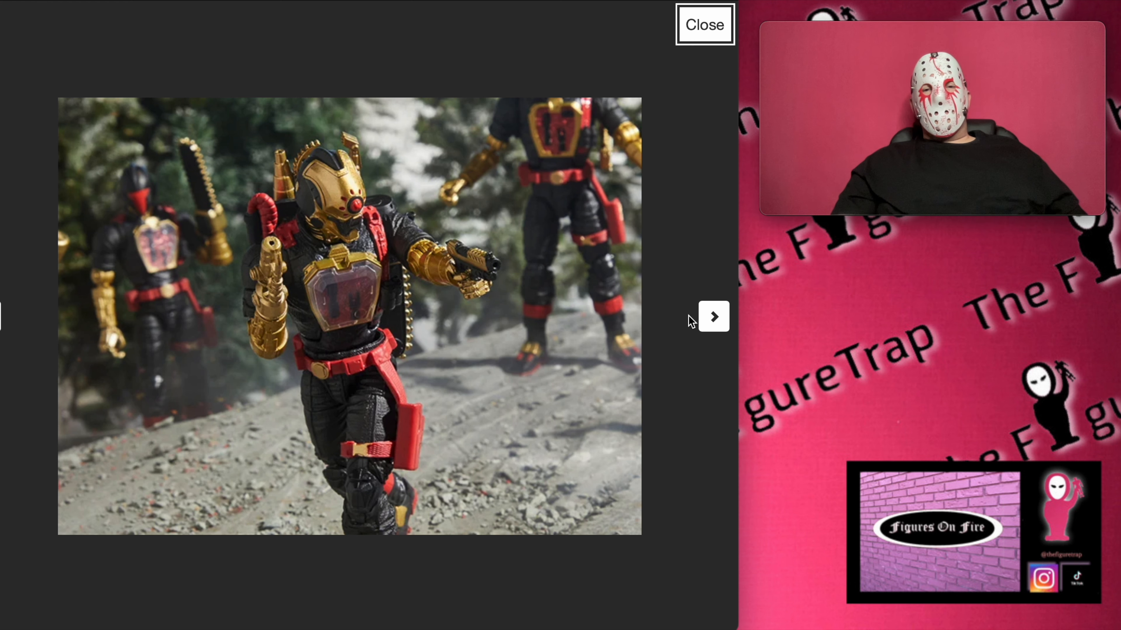
Step: Page through the B.A.T. action shots — saluting figure, chainsaw leap, cliffside duel — to the rocky-trail squad photo
click(713, 316)
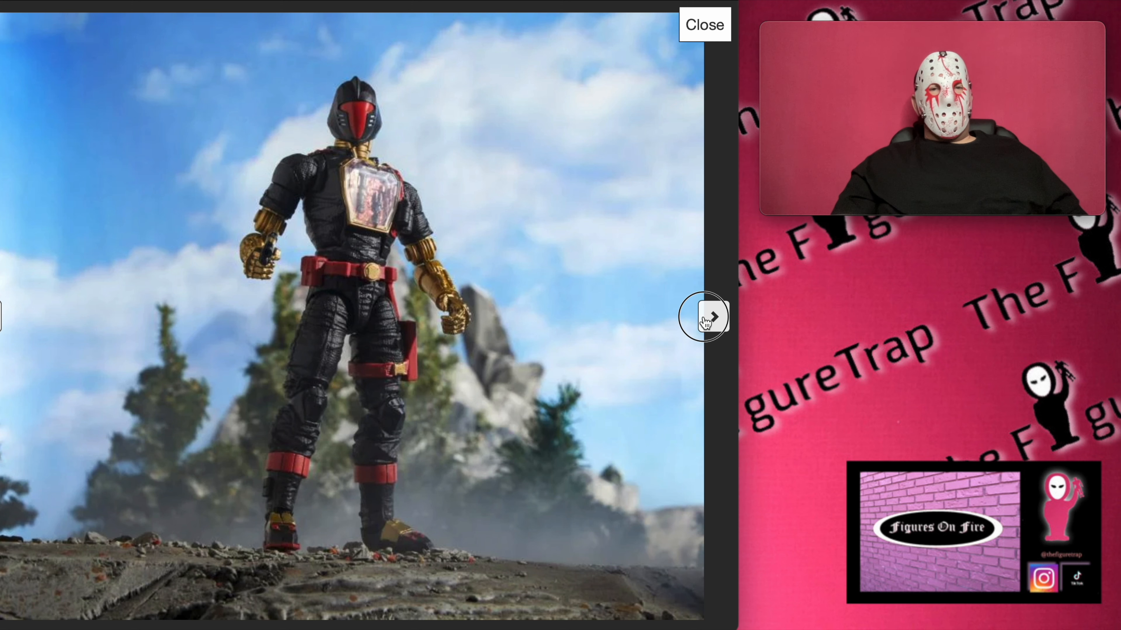
click(704, 316)
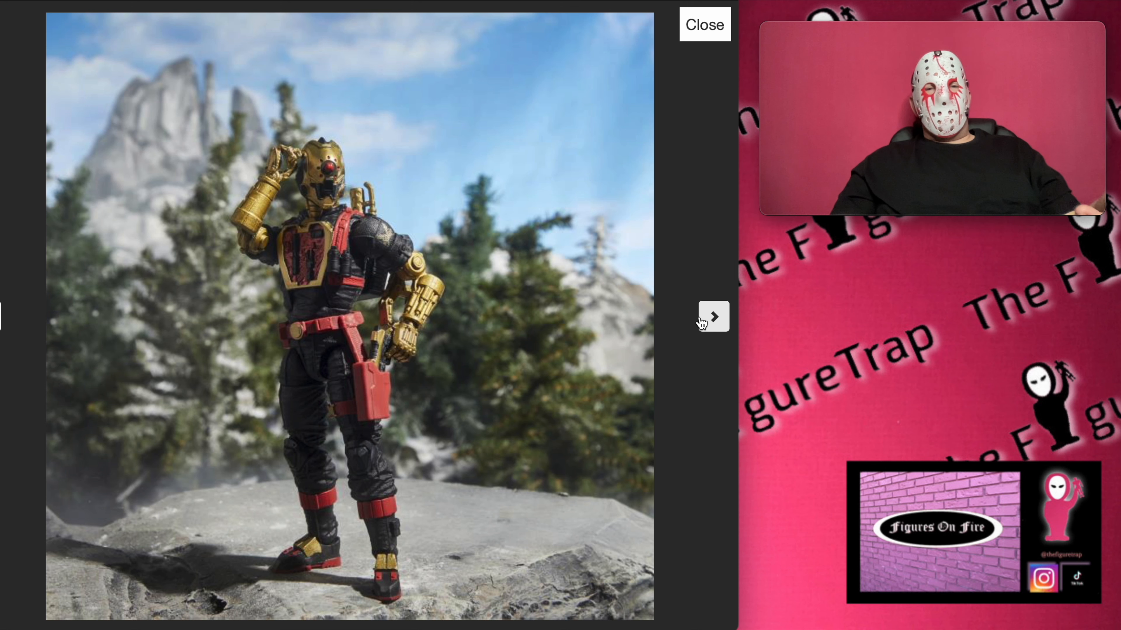
click(712, 316)
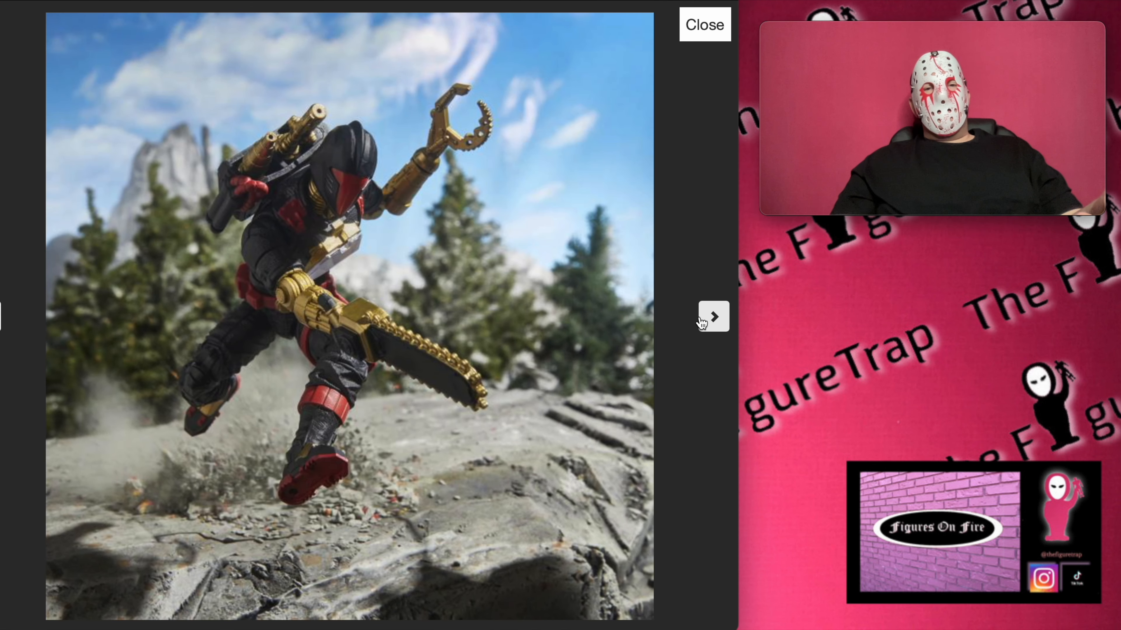
click(712, 316)
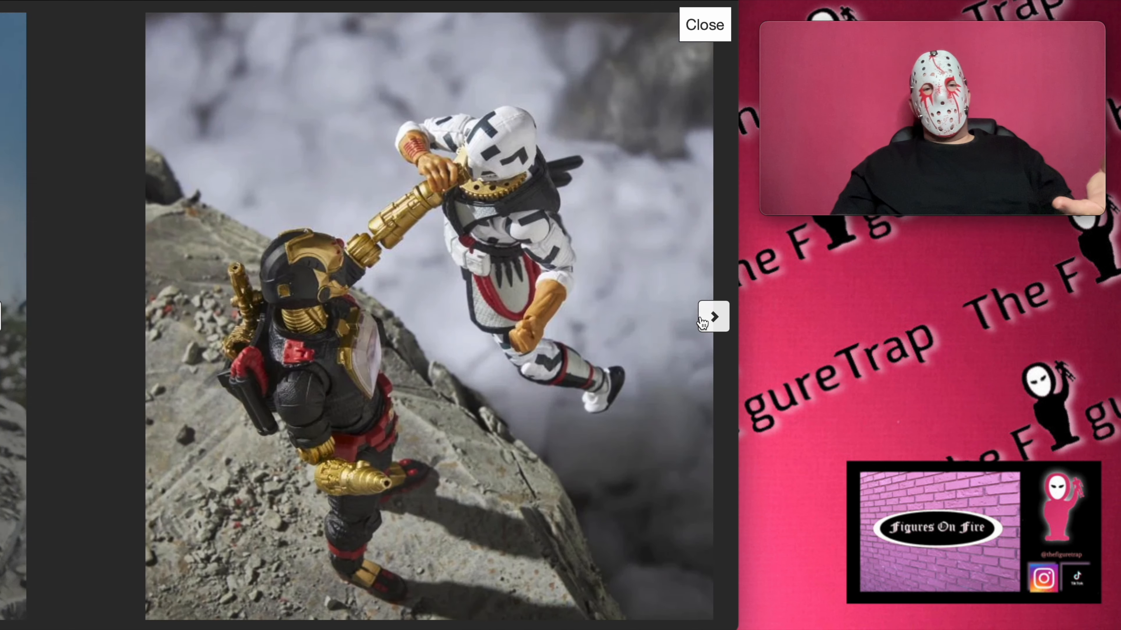
click(713, 316)
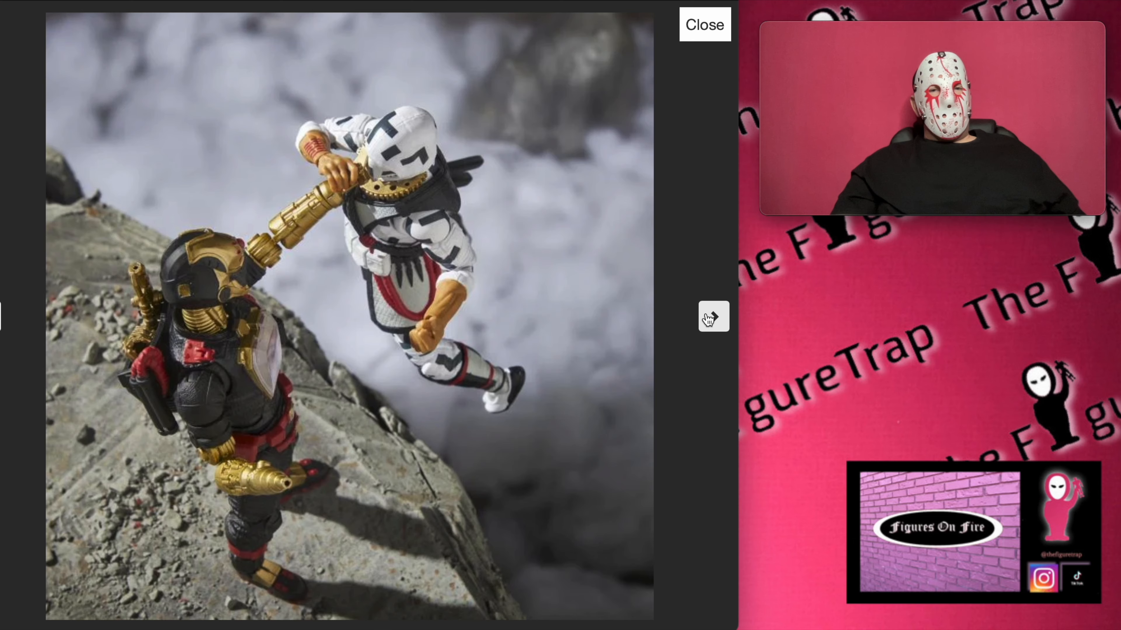
click(712, 316)
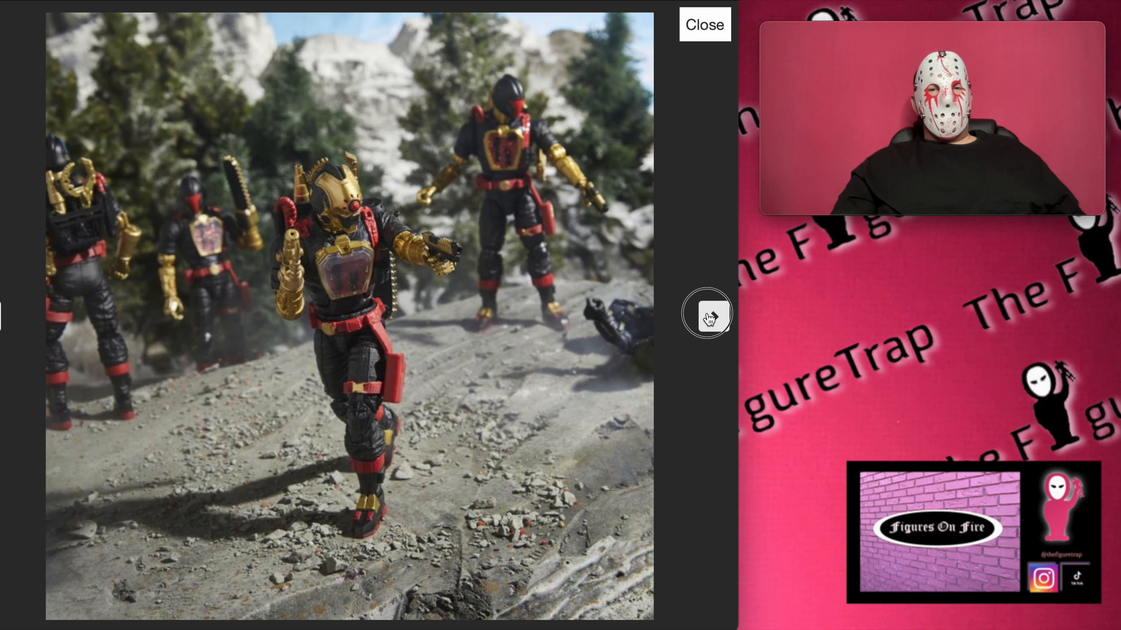
Step: View the B.A.T. studio shot, accessory layout and box back, looping to the first photo
click(707, 315)
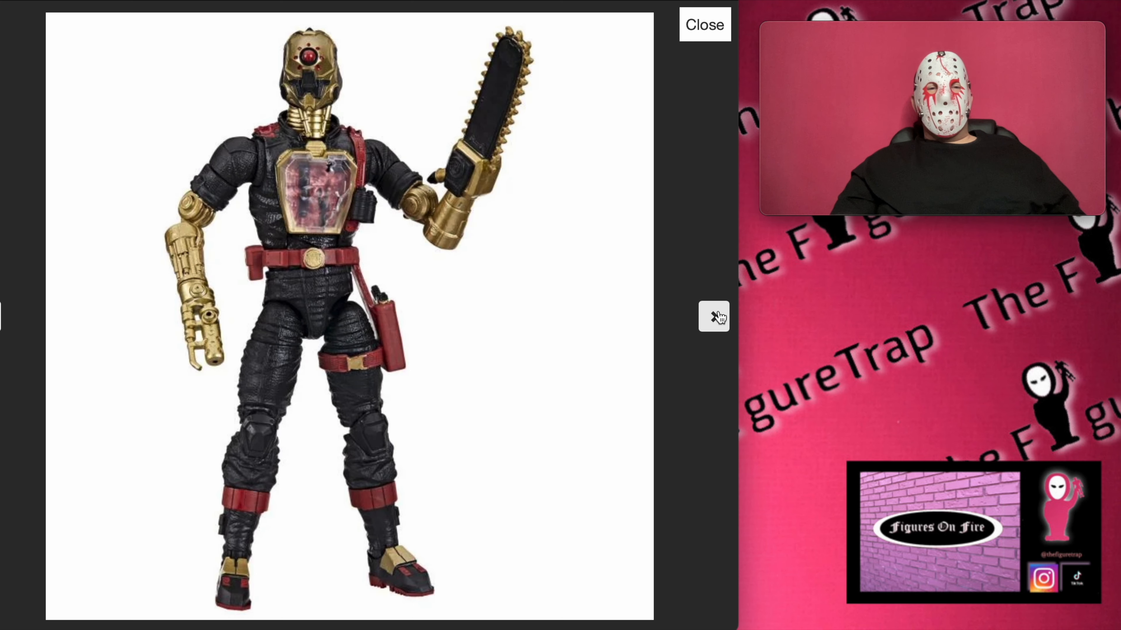
click(713, 317)
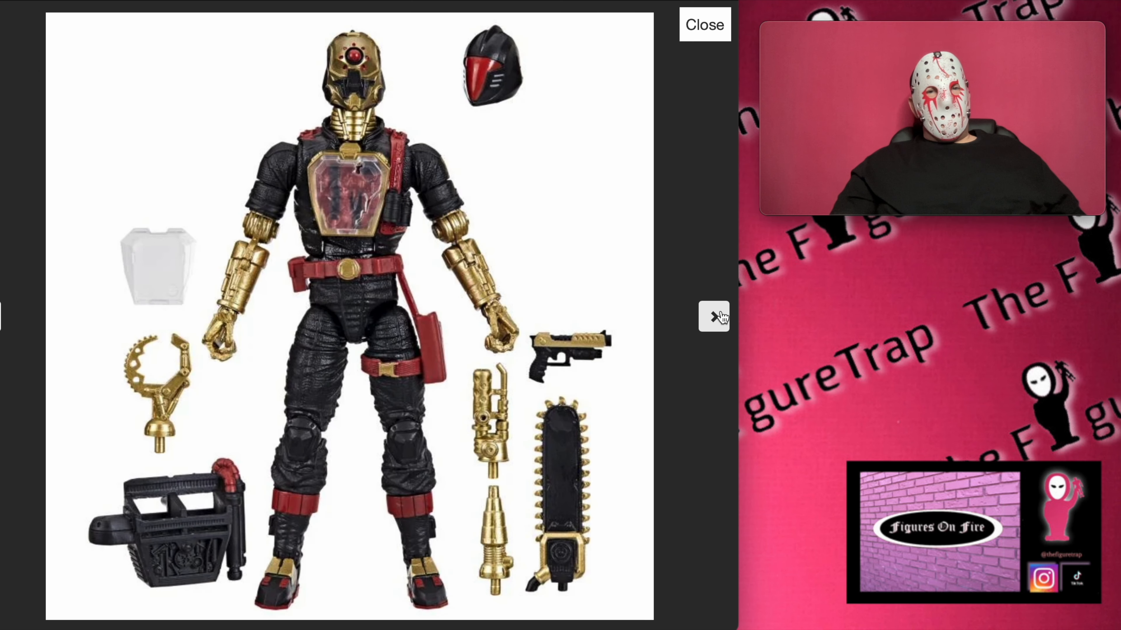
mouse_move(404, 112)
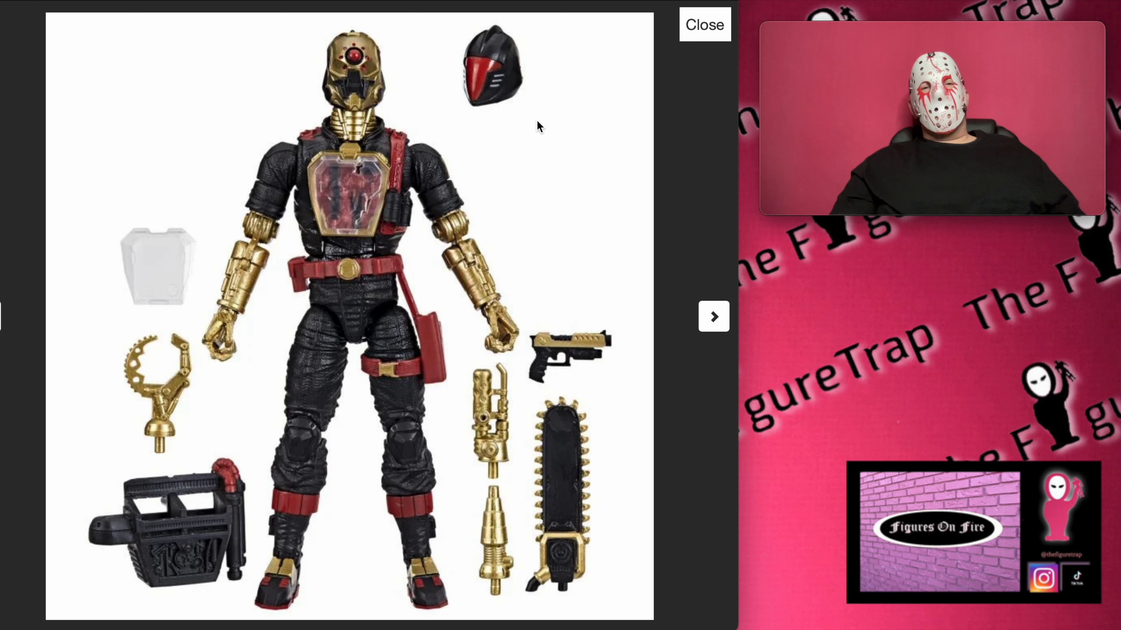
mouse_move(173, 162)
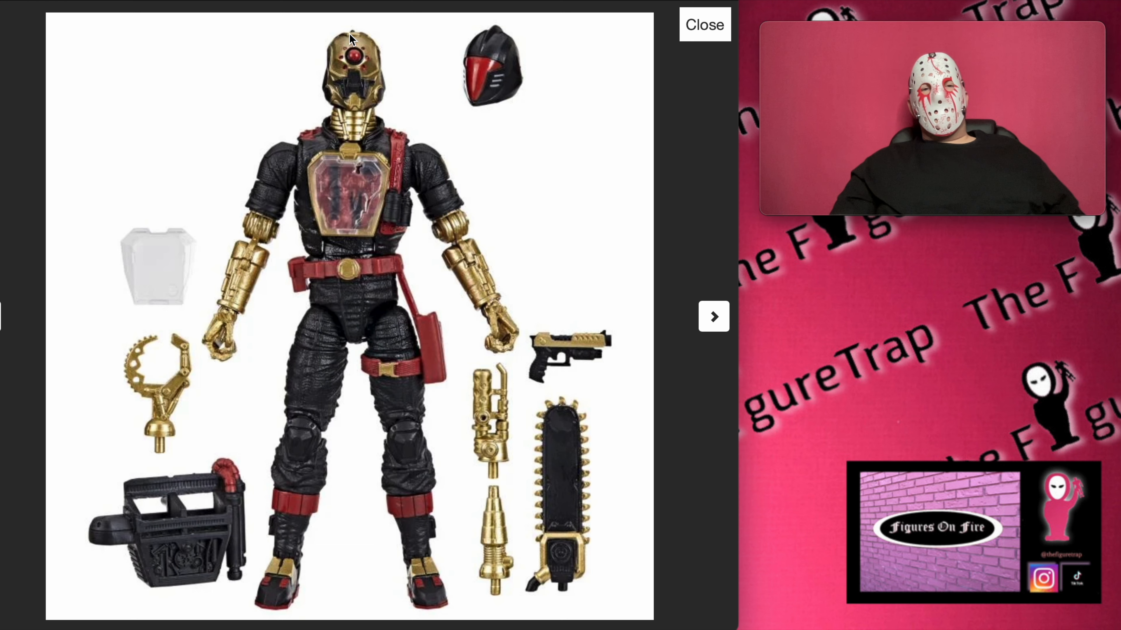
mouse_move(474, 187)
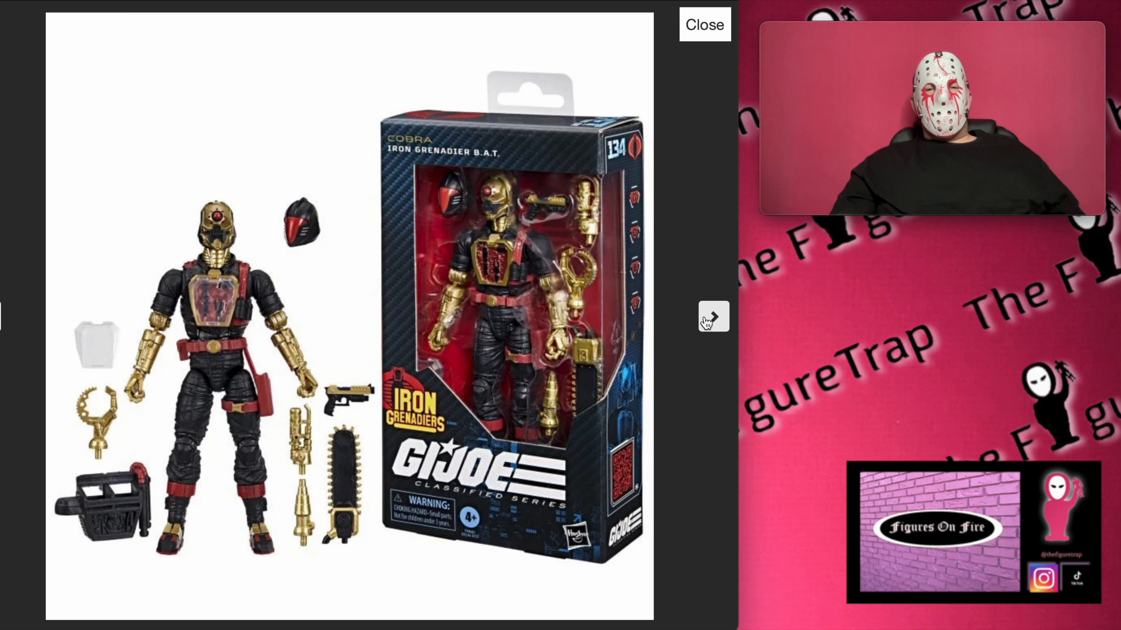
click(712, 318)
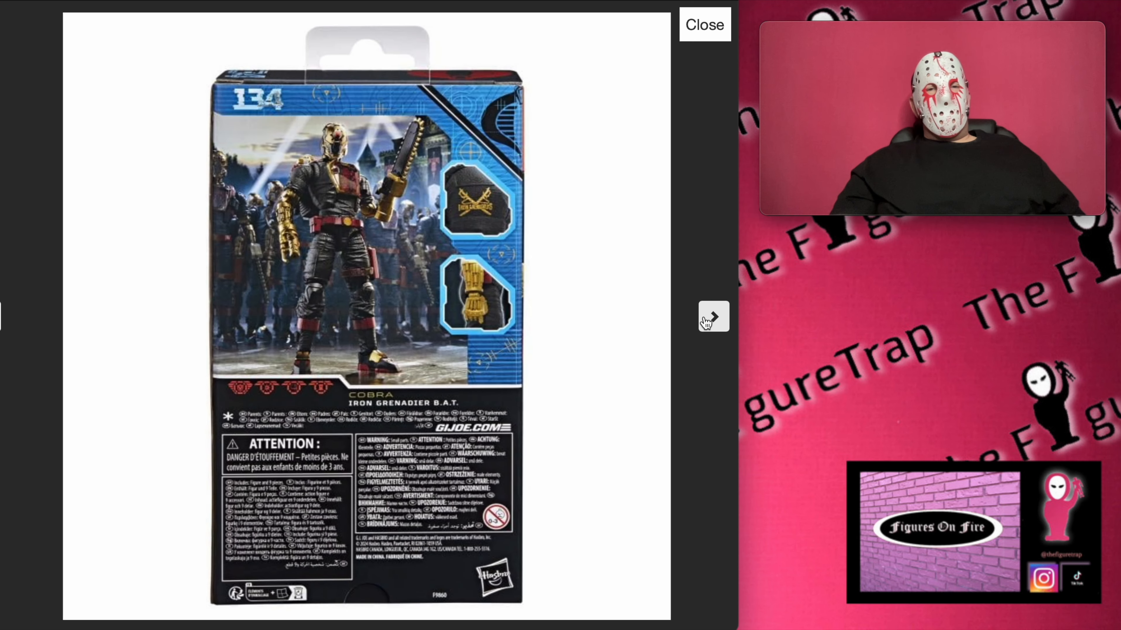
click(713, 316)
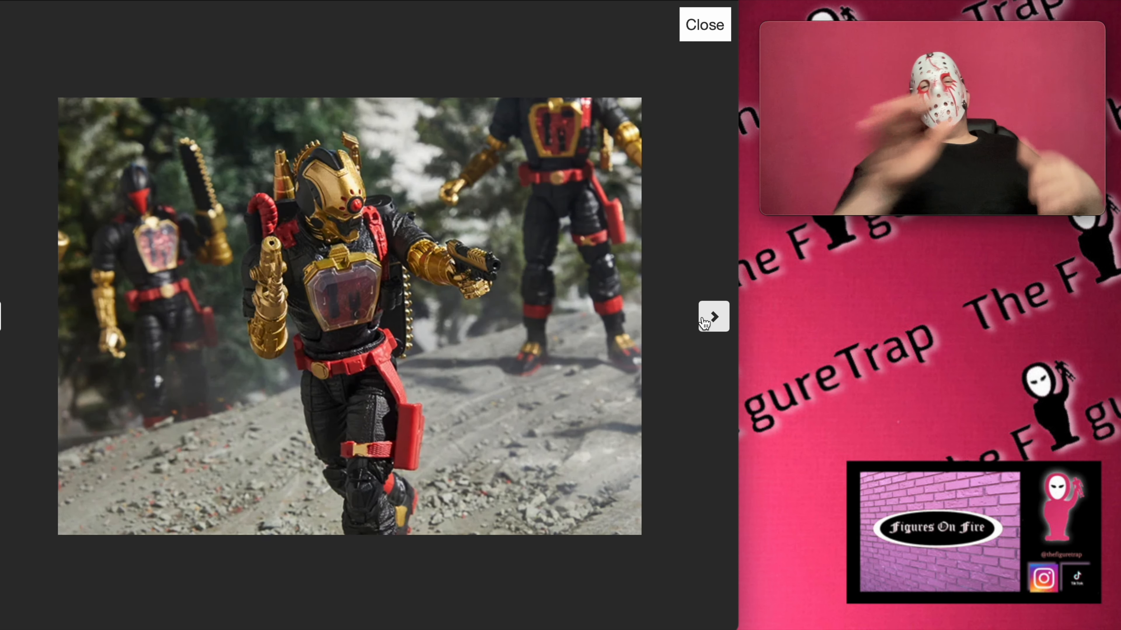